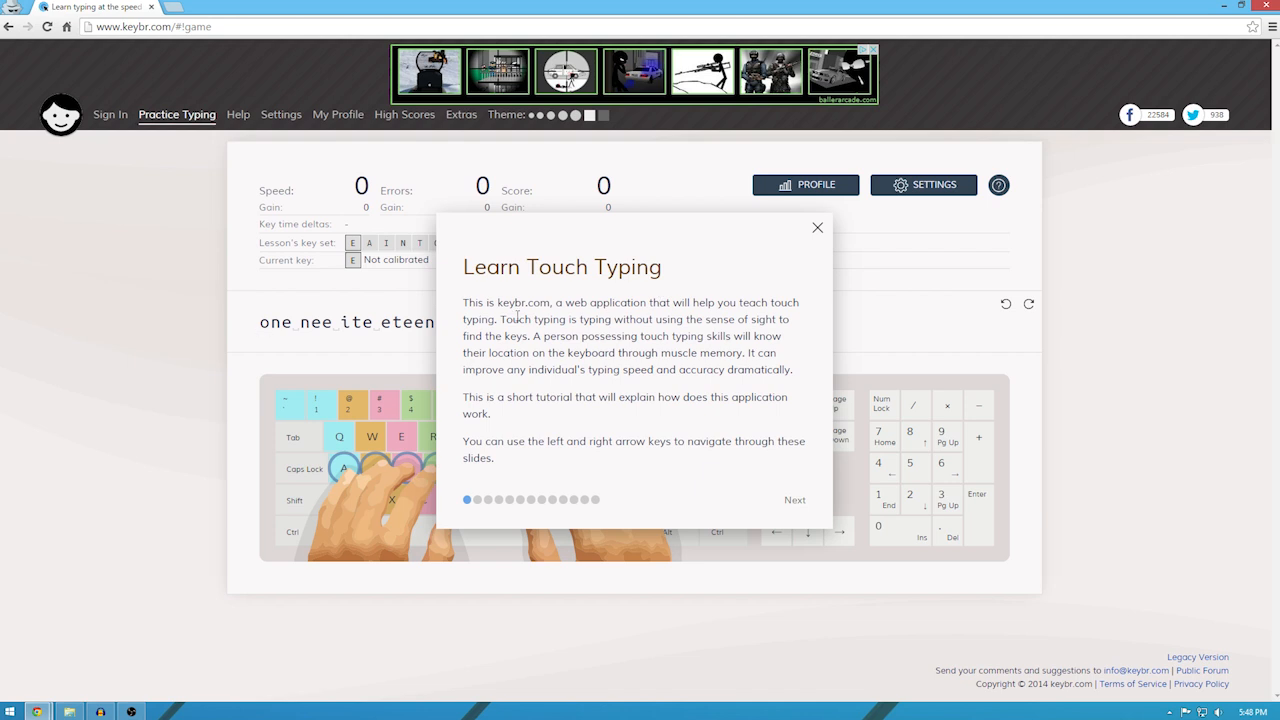
Dismiss the Learn Touch Typing dialog and type the first practice words error-free.
click(816, 228)
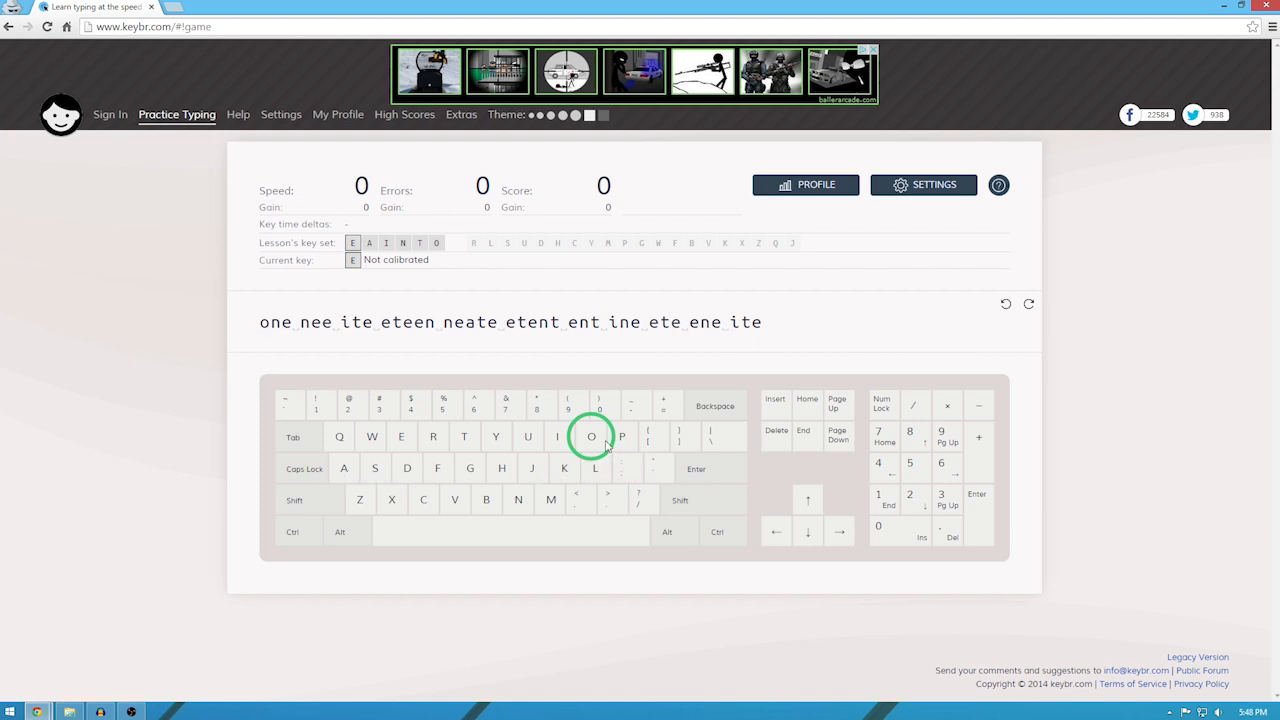
text(on)
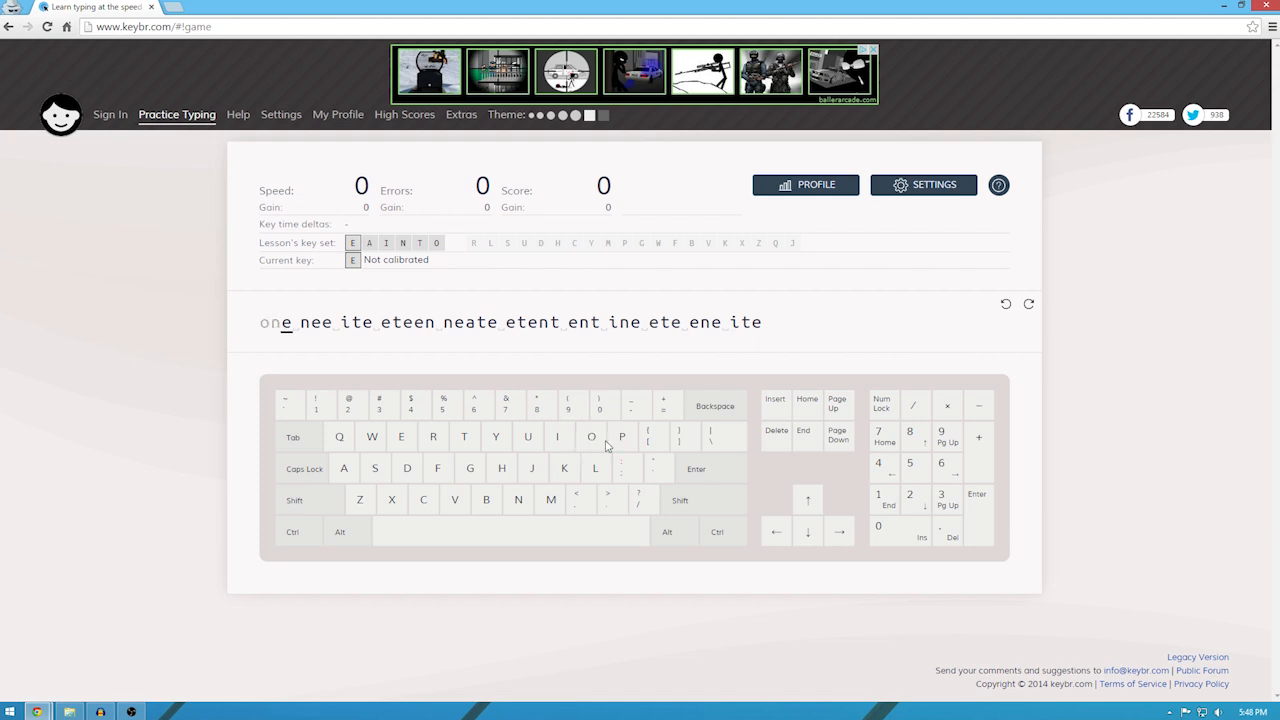
key(space)
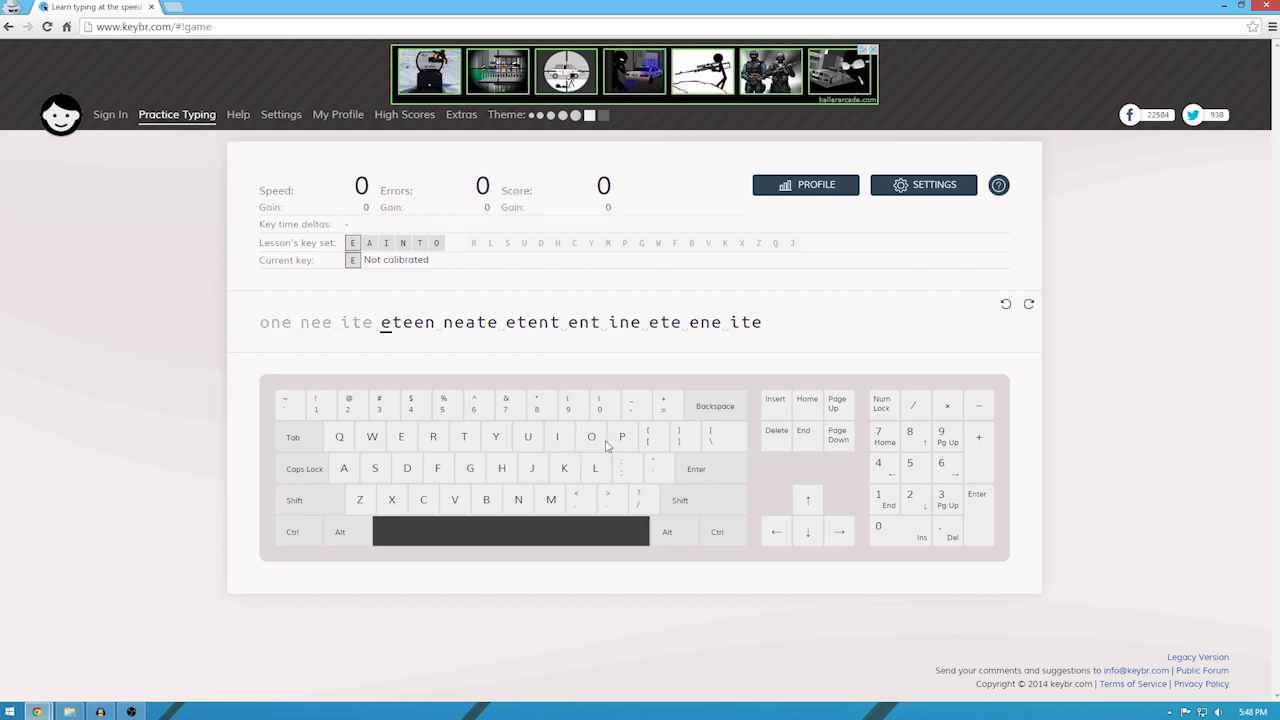
key(t)
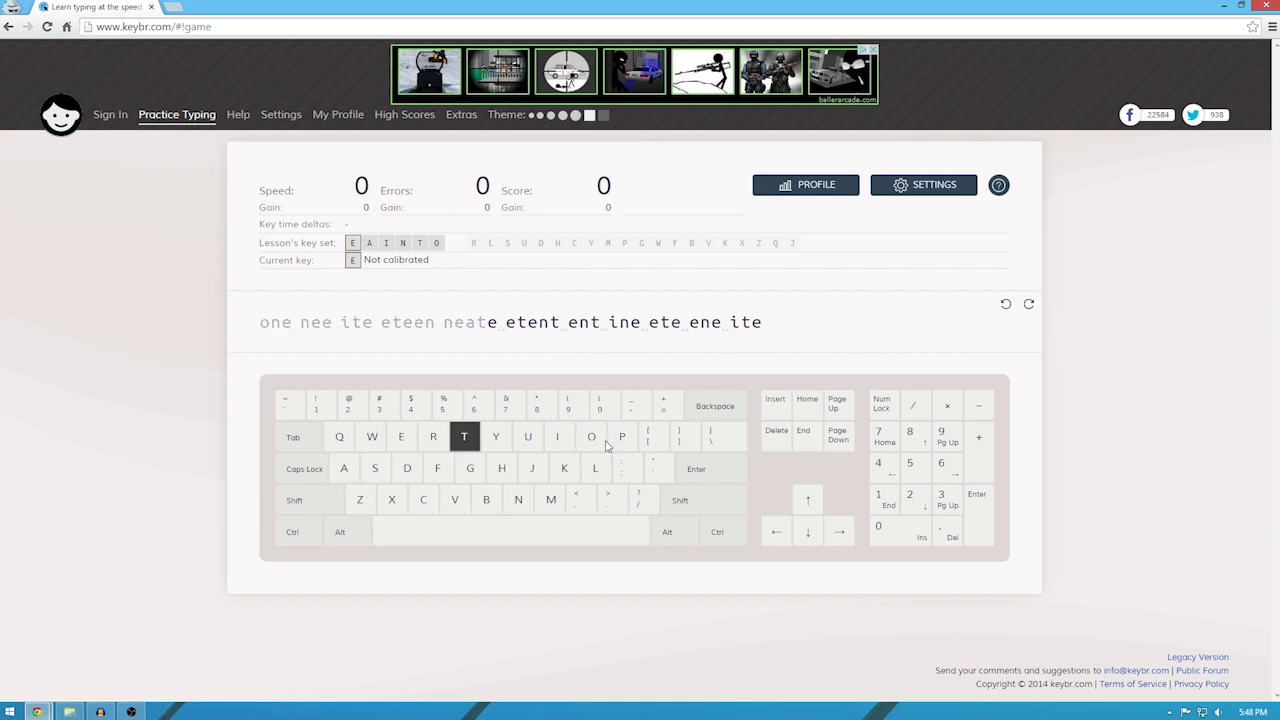
key(n)
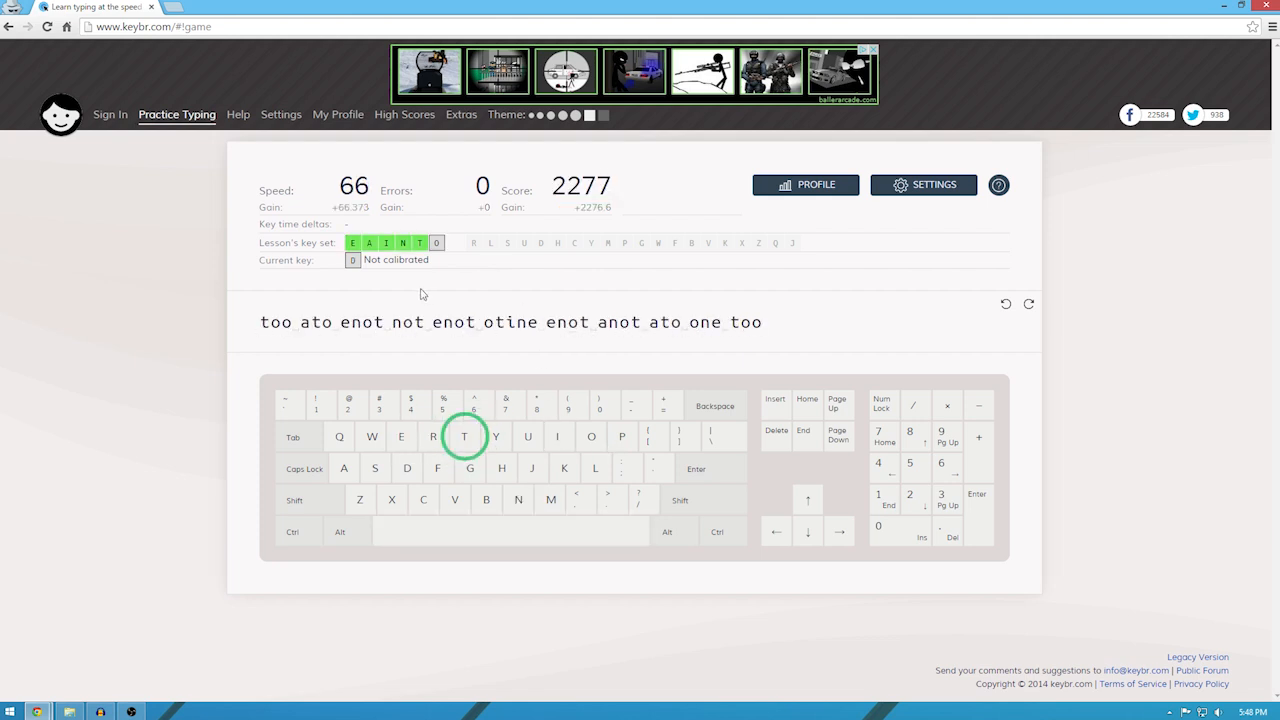
mouse_move(352, 186)
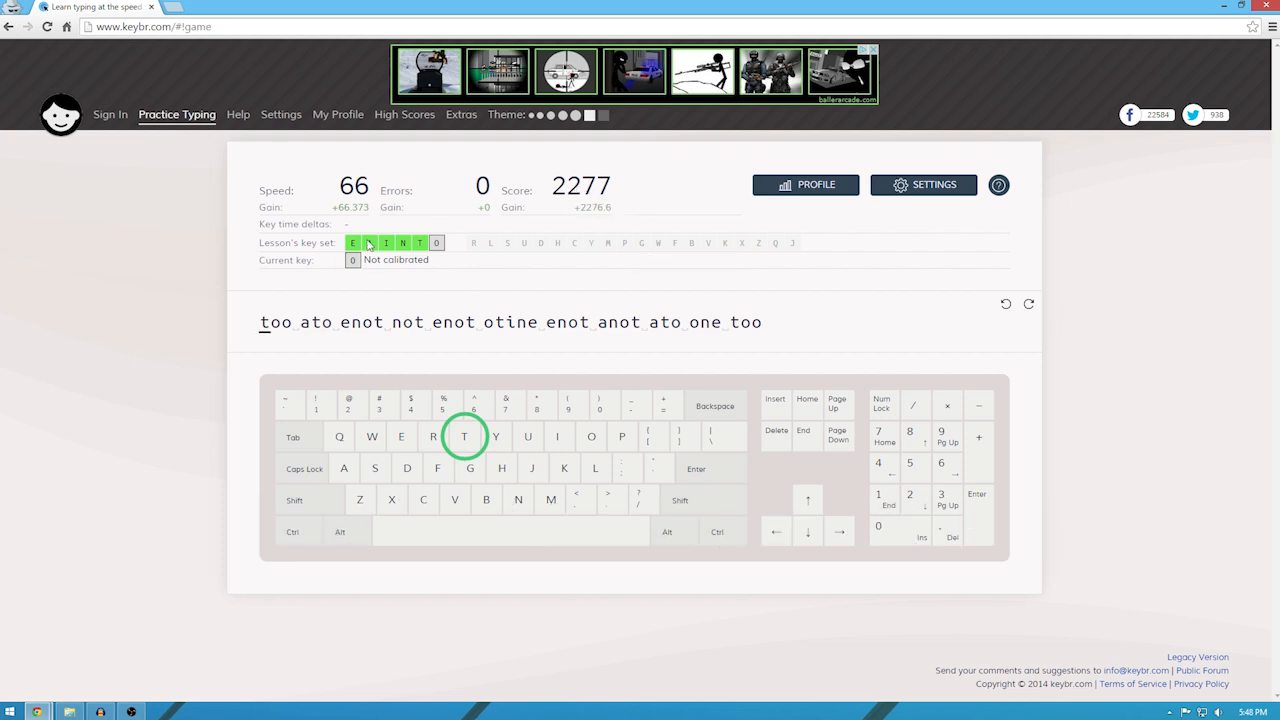
mouse_move(436, 244)
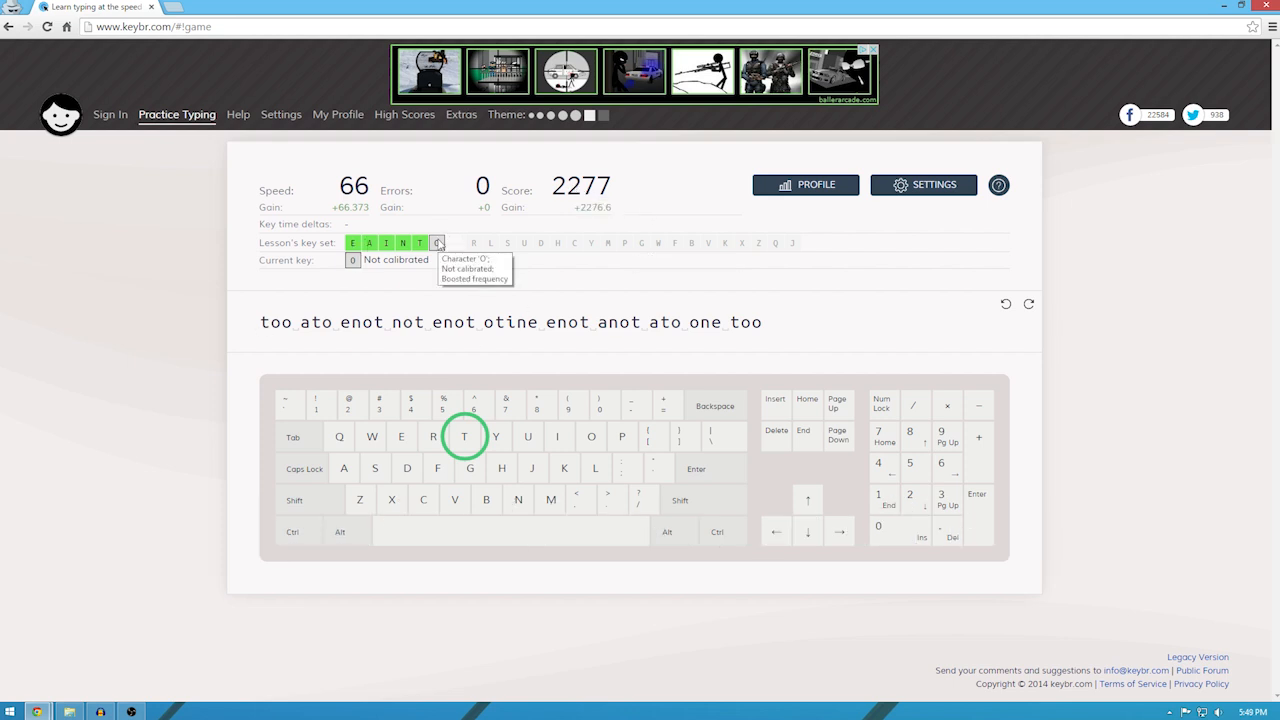
mouse_move(786, 252)
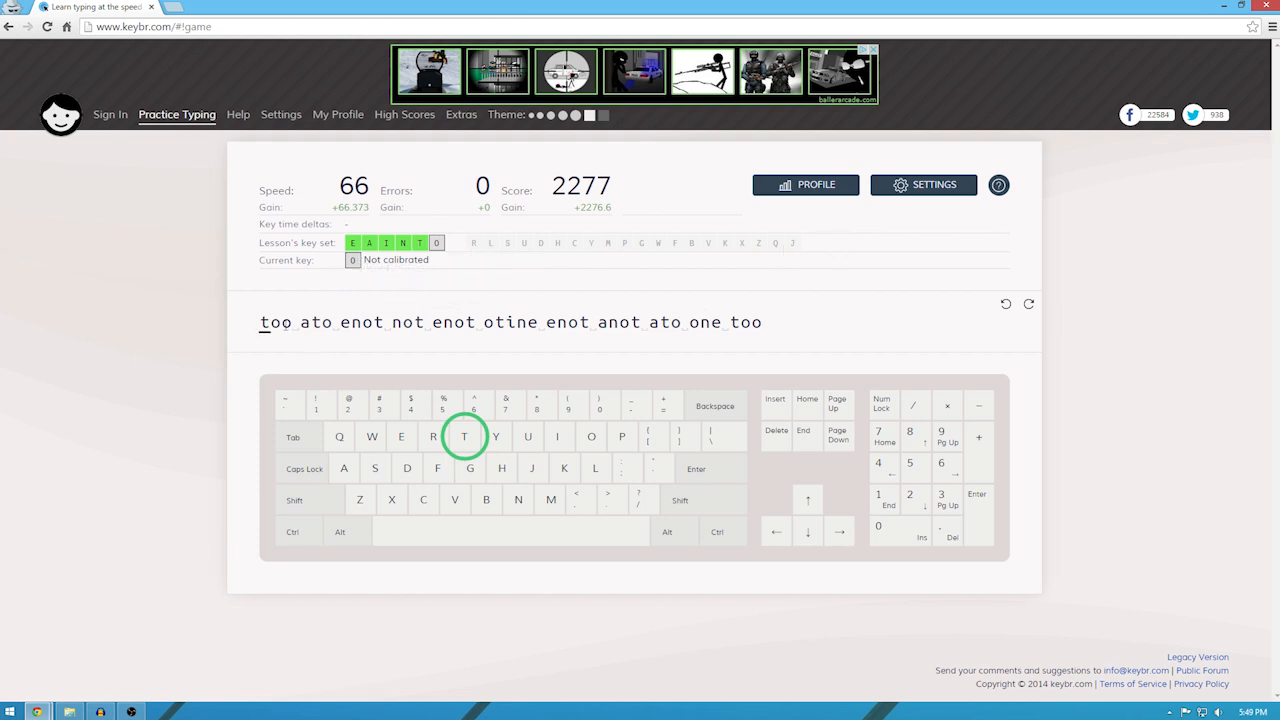
mouse_move(352, 264)
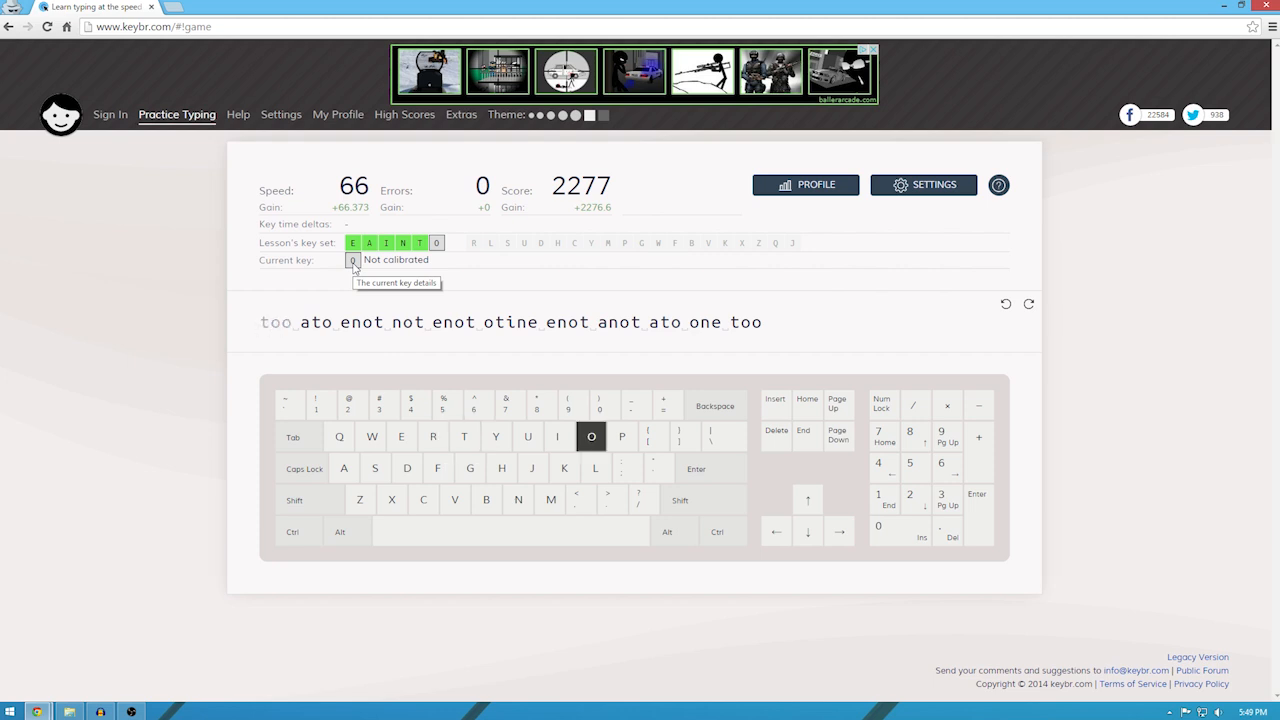
Type the 'too ato enot not' line error-free until R joins the key set.
key(t)
text(are tor)
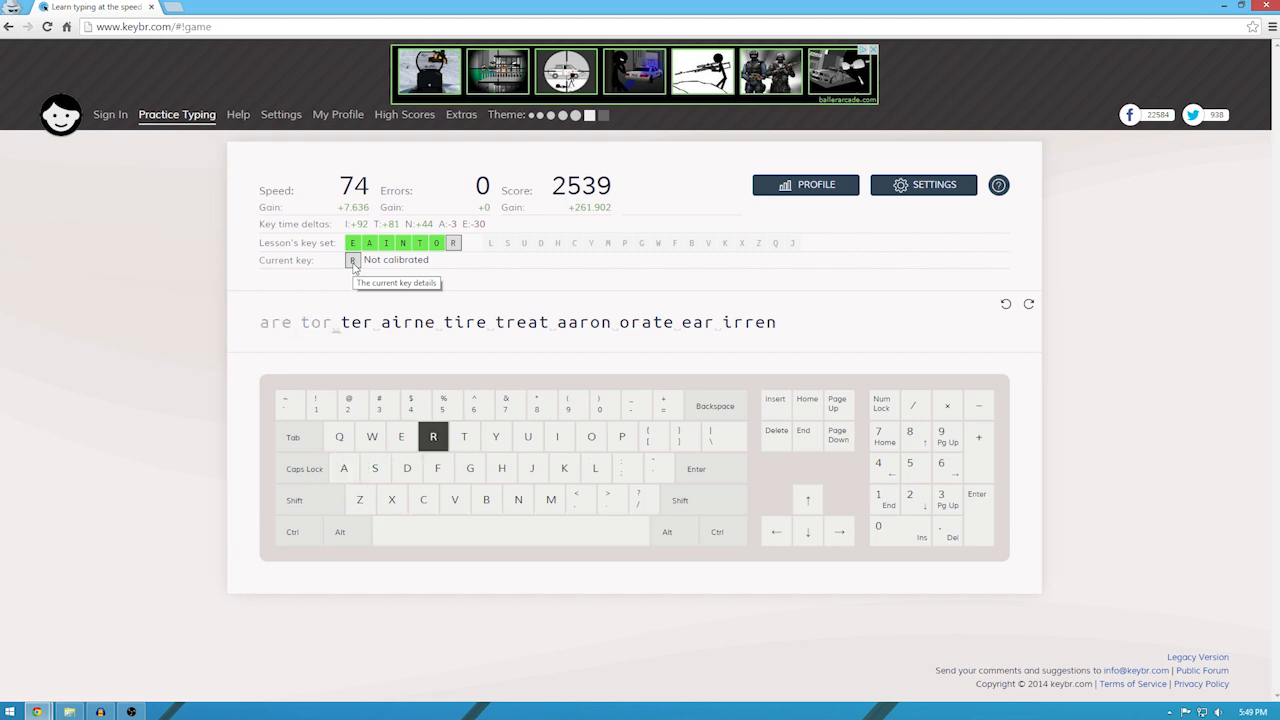
Type the 'are tor ter airne tire' line, including 'treat', until L joins the key set.
key(space)
text( ter airne tire)
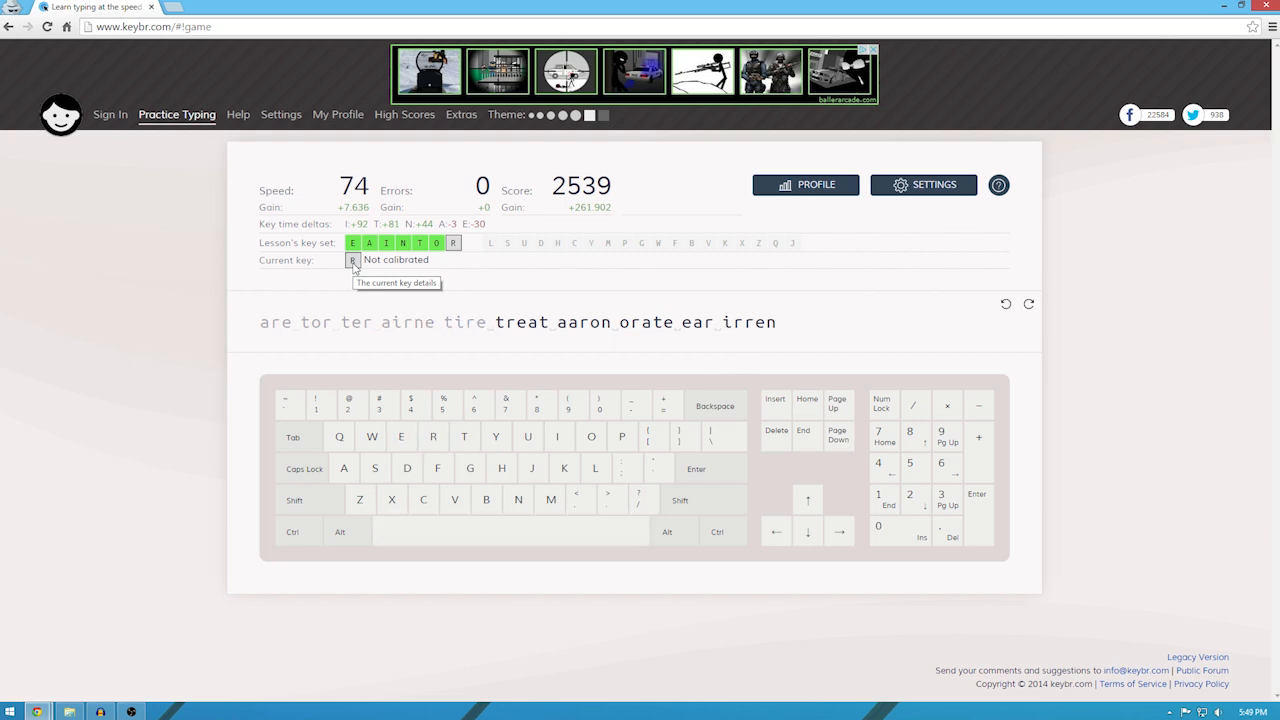
key(space)
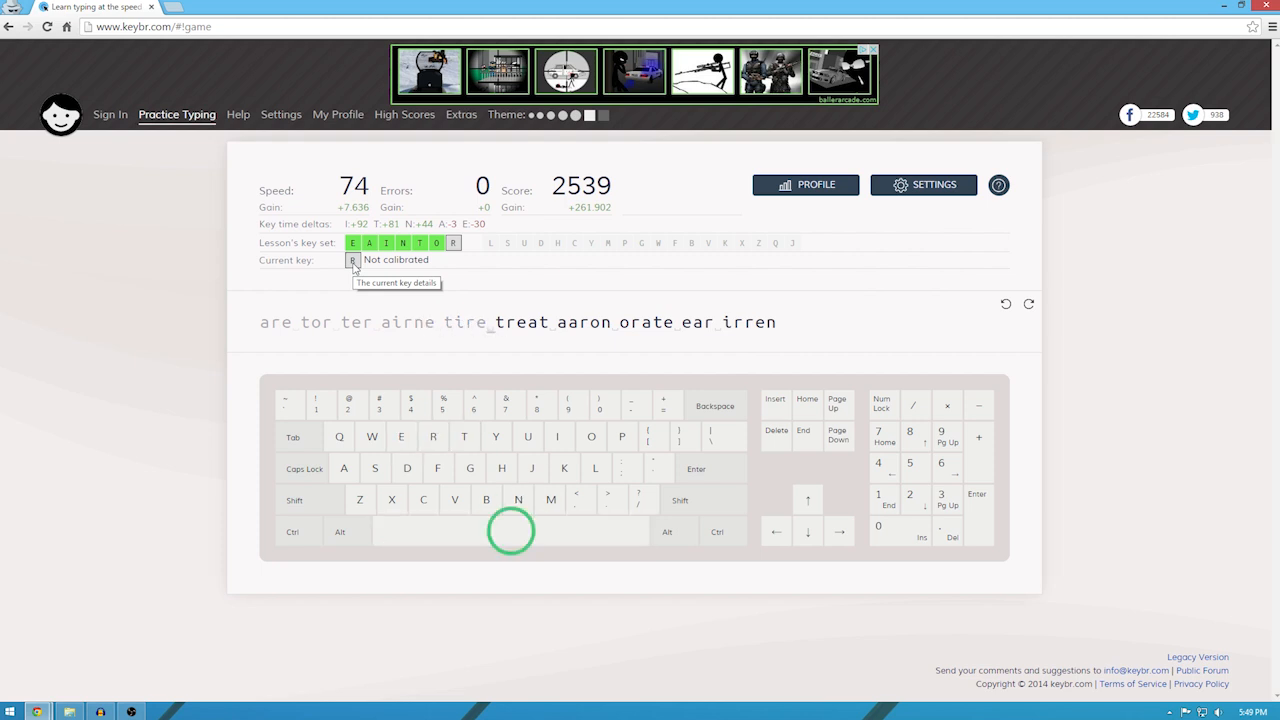
key(t)
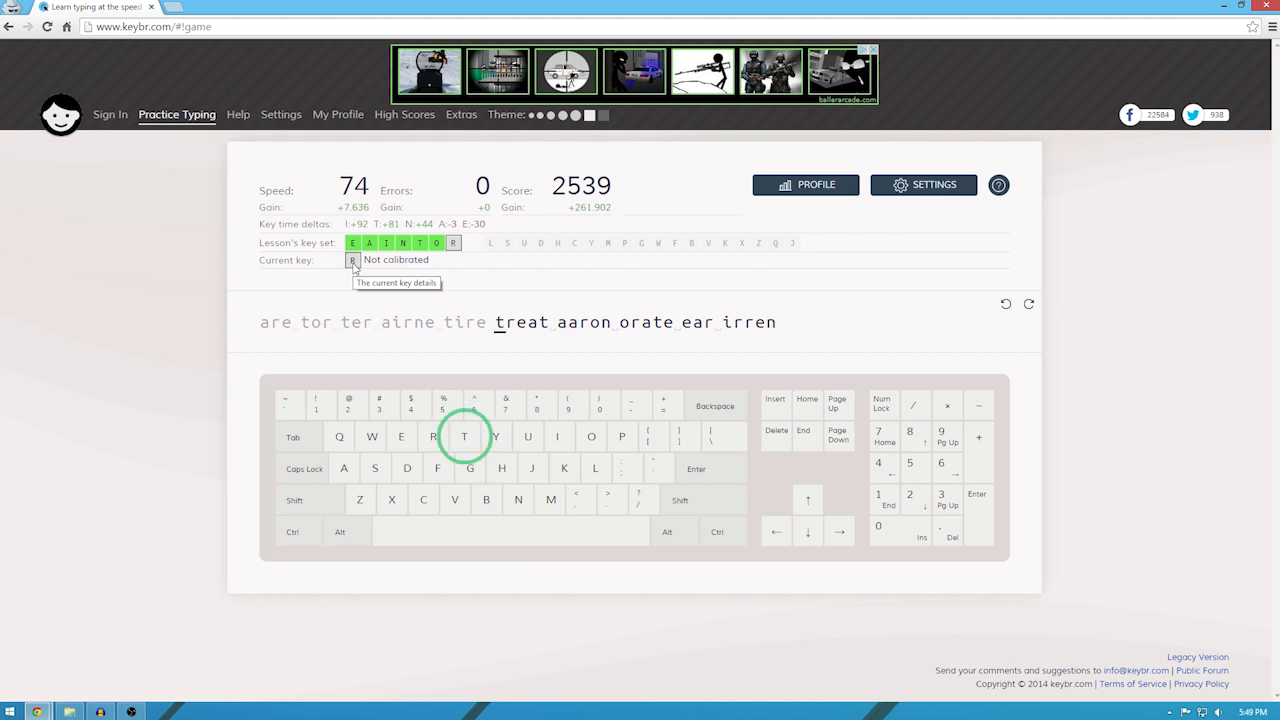
key(t)
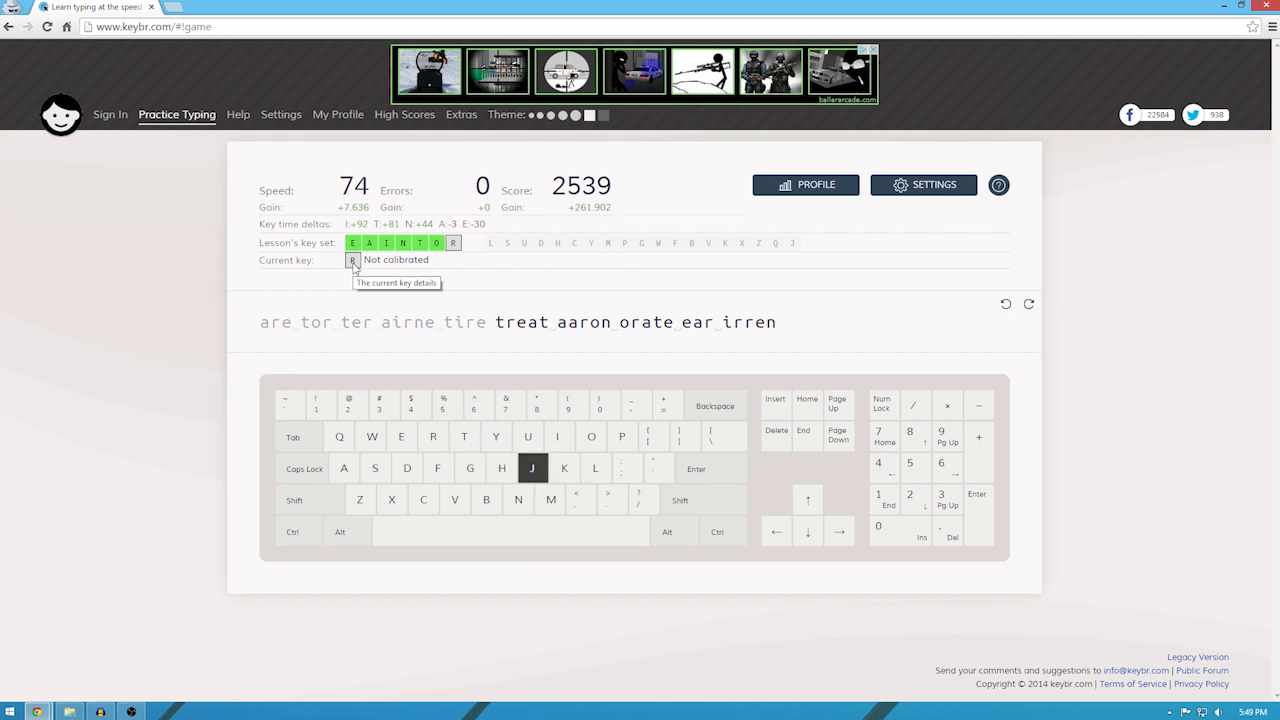
key(t)
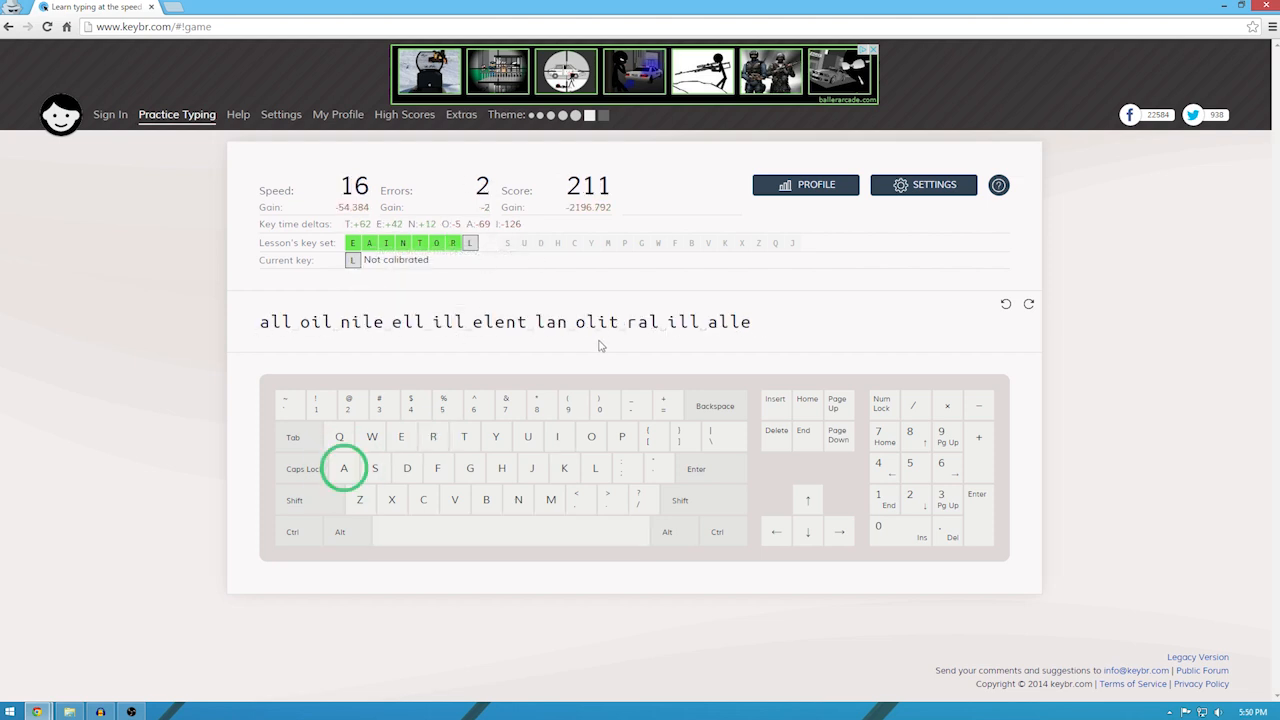
Type the successive practice lines introducing S and U, reaching score 3083.
key(e)
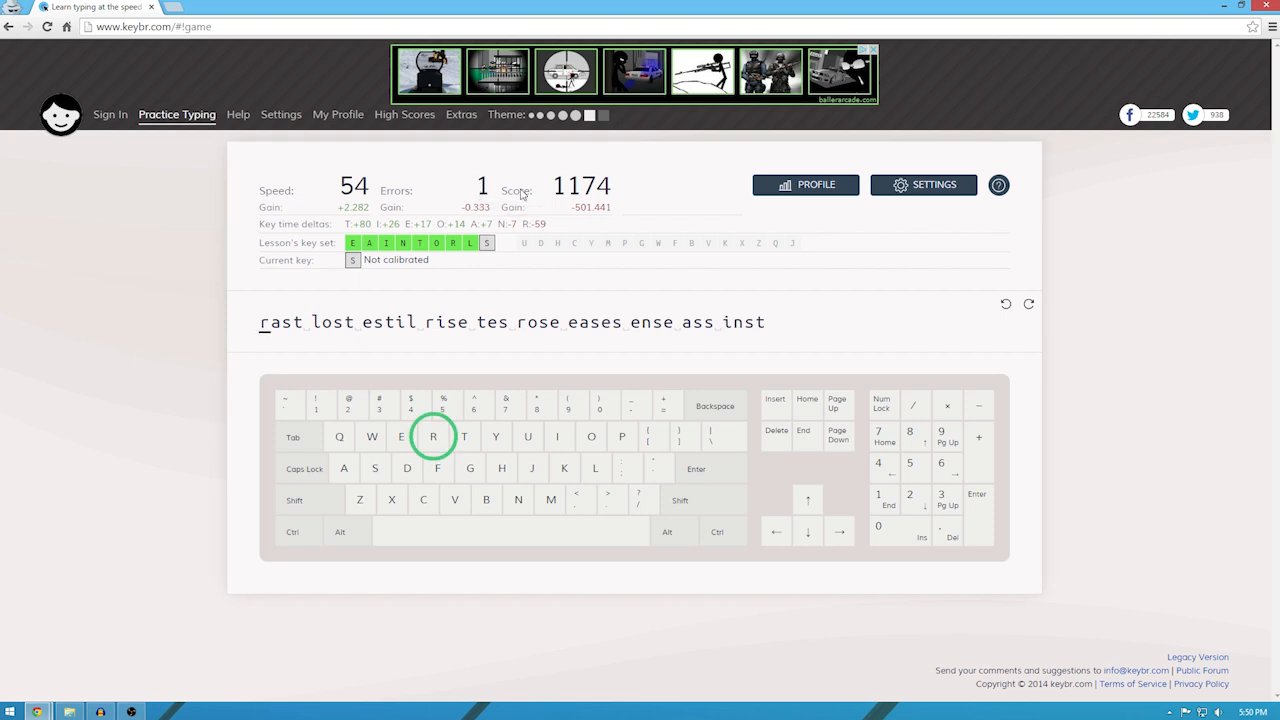
mouse_move(496, 188)
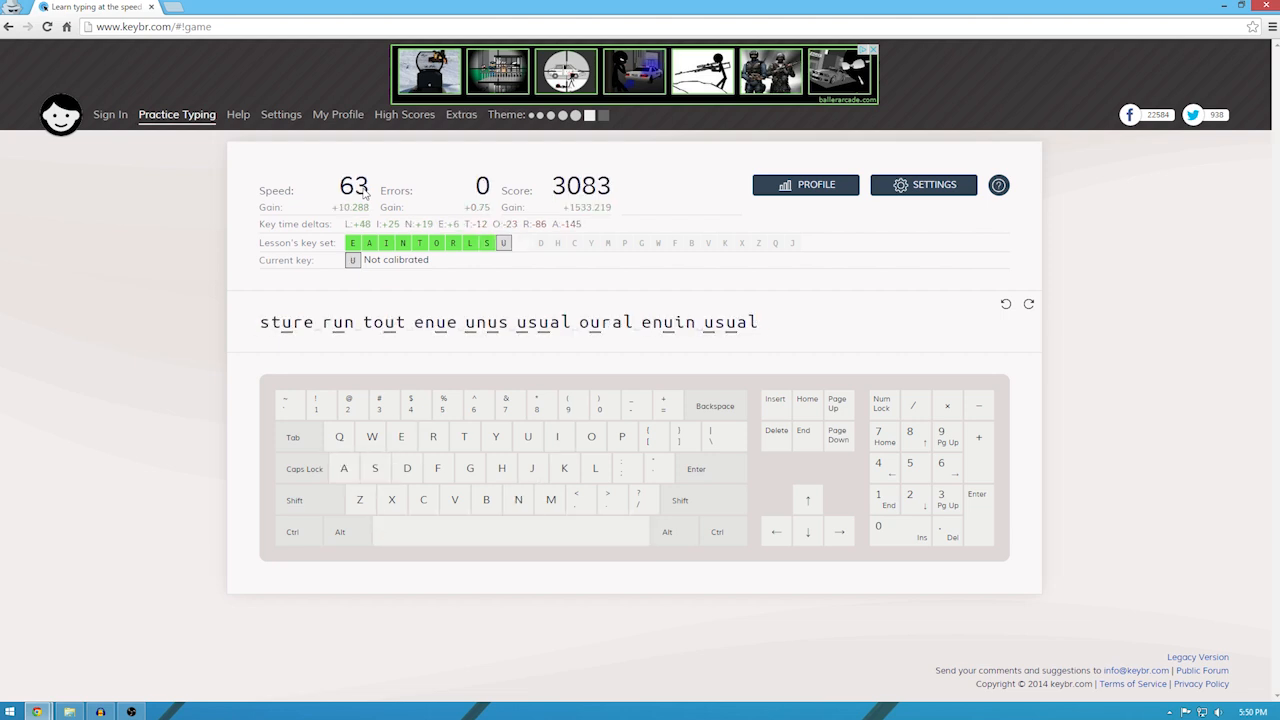
key(s)
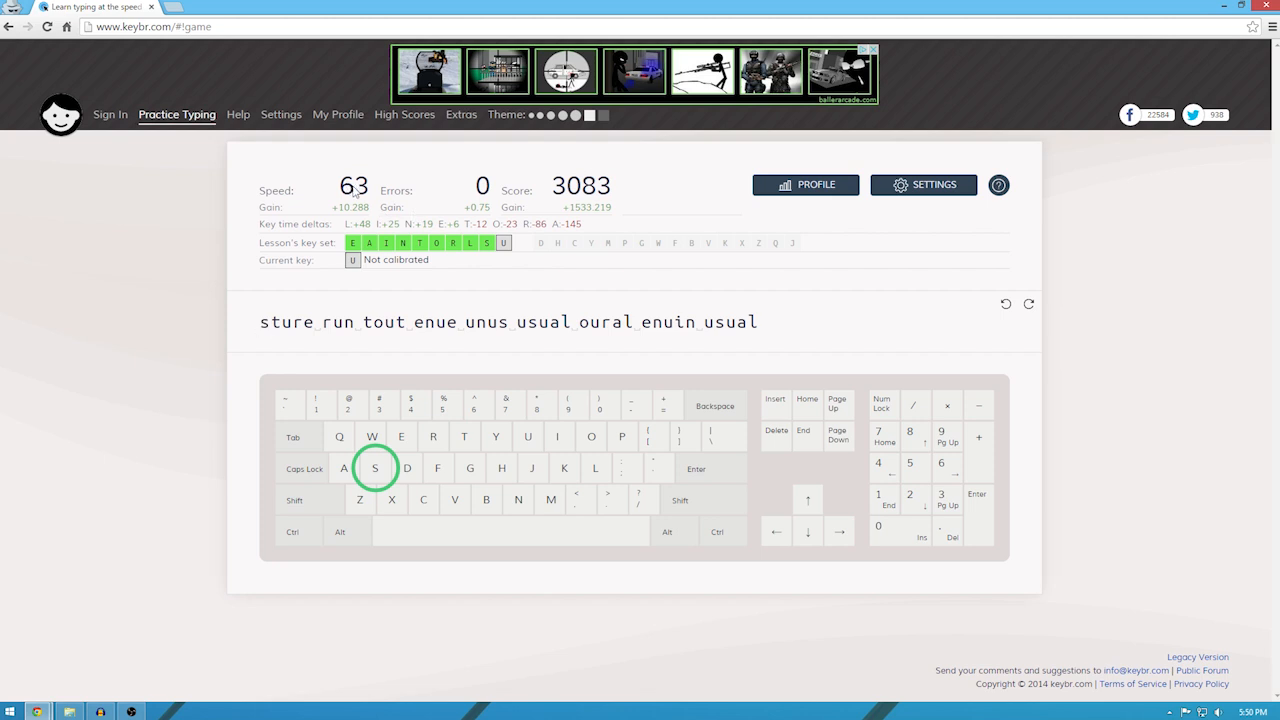
mouse_move(356, 188)
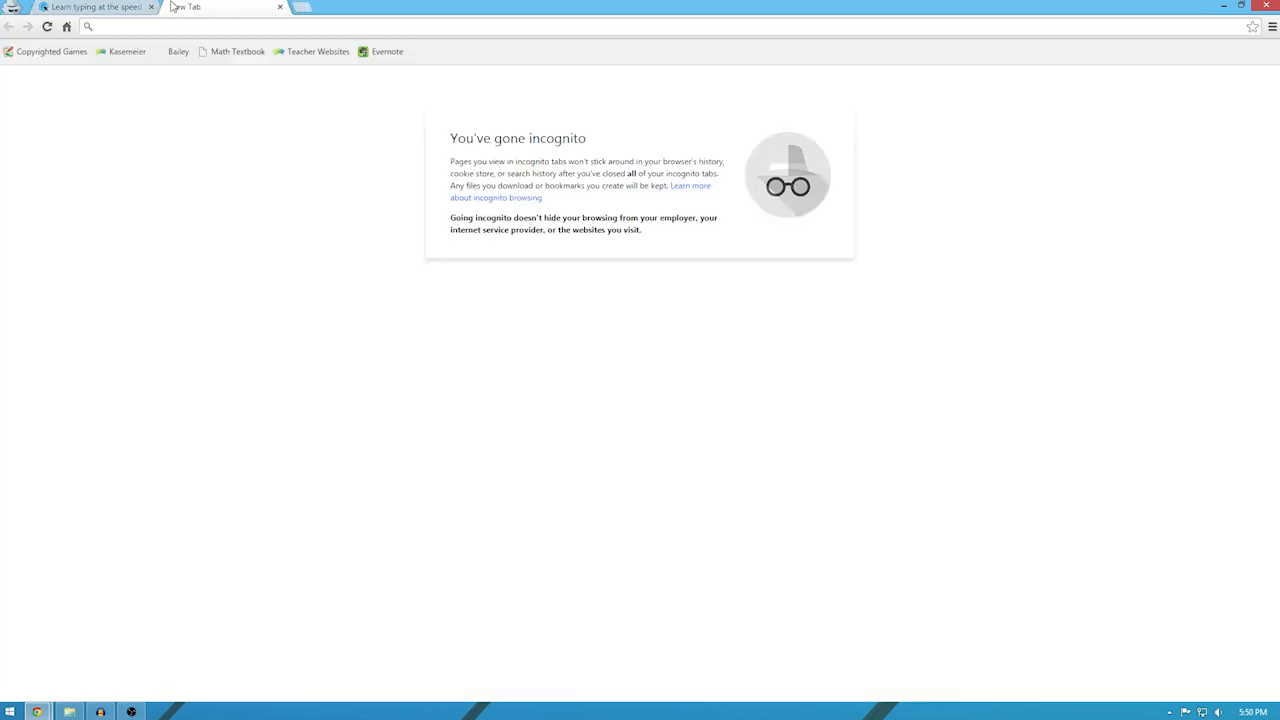
Go to 10fastfingers.com/typing-test/english, start typing, then restart the test with a fresh word list.
text(10fastfingers.com/typing-test/english)
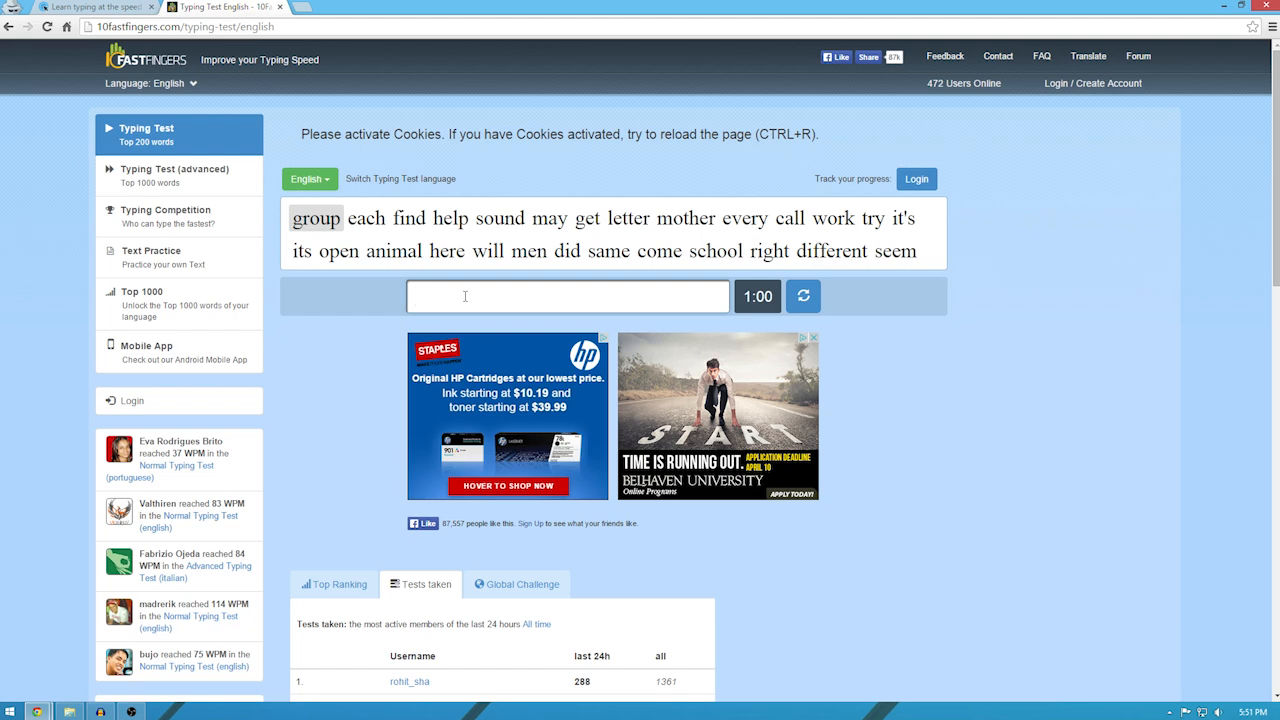
text(g)
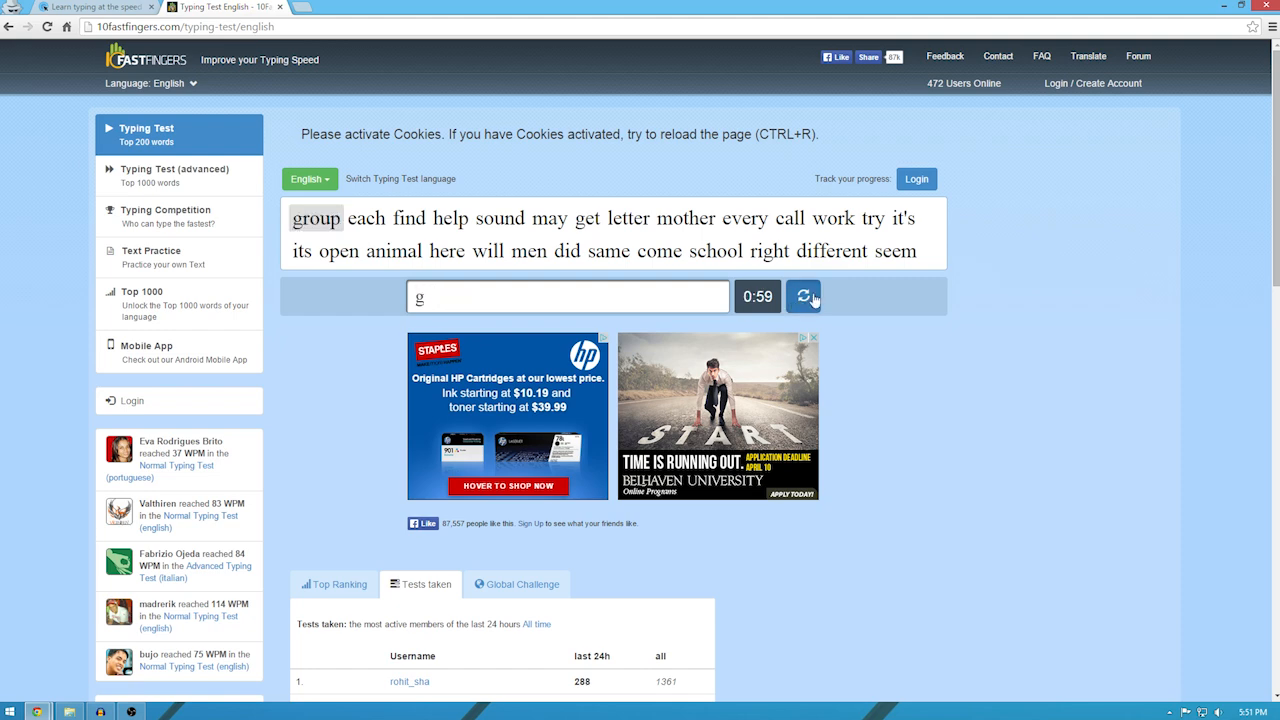
click(804, 296)
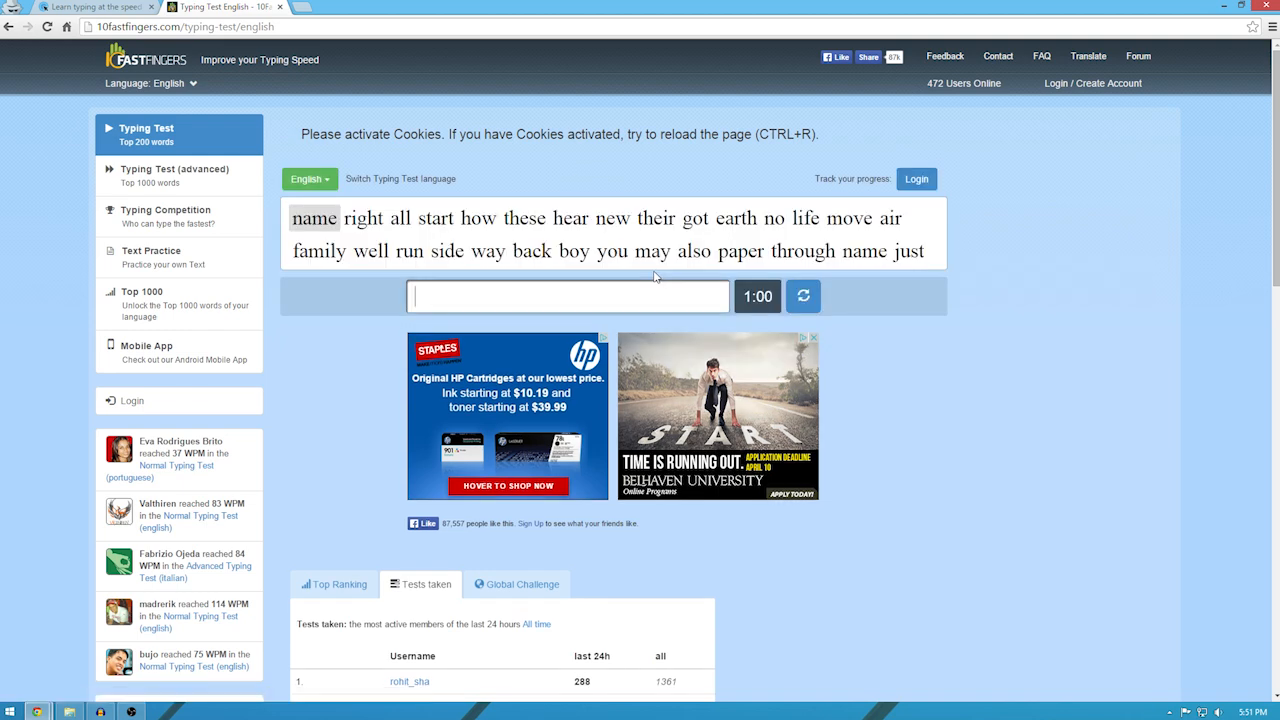
text(ri)
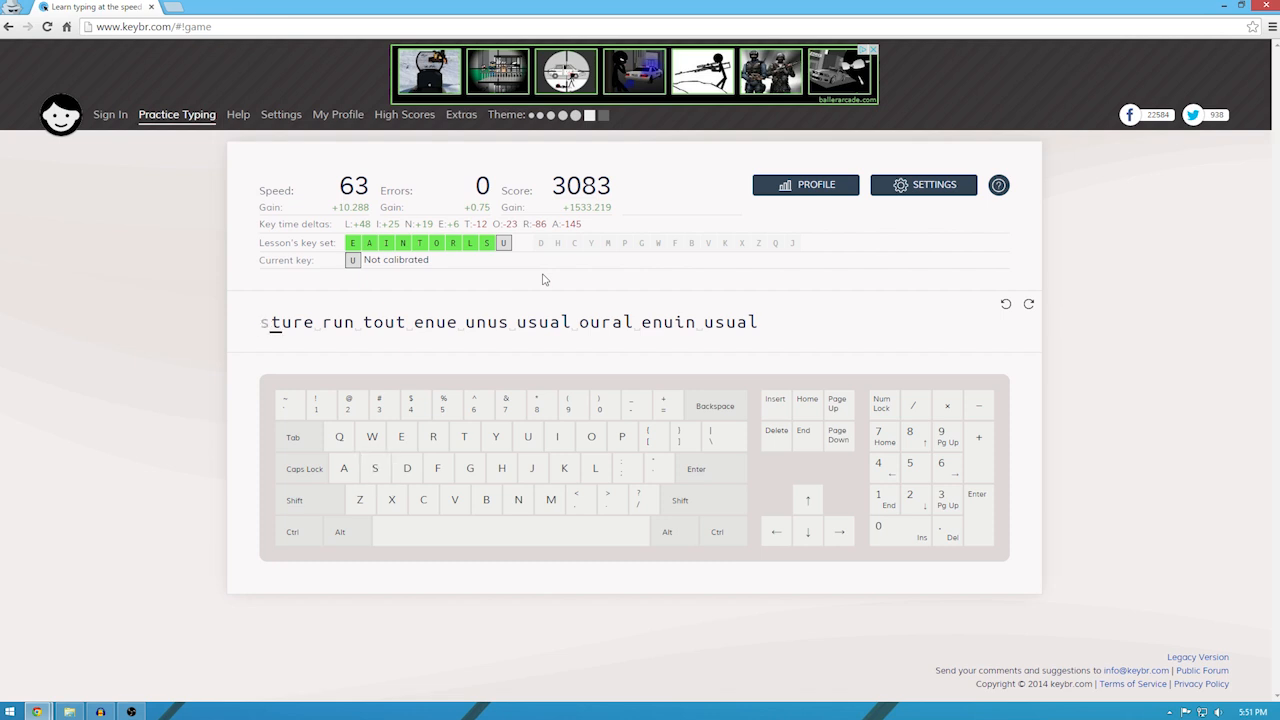
Reload the keybr.com lesson page so stats reset to zero with the expanded key set.
key(space)
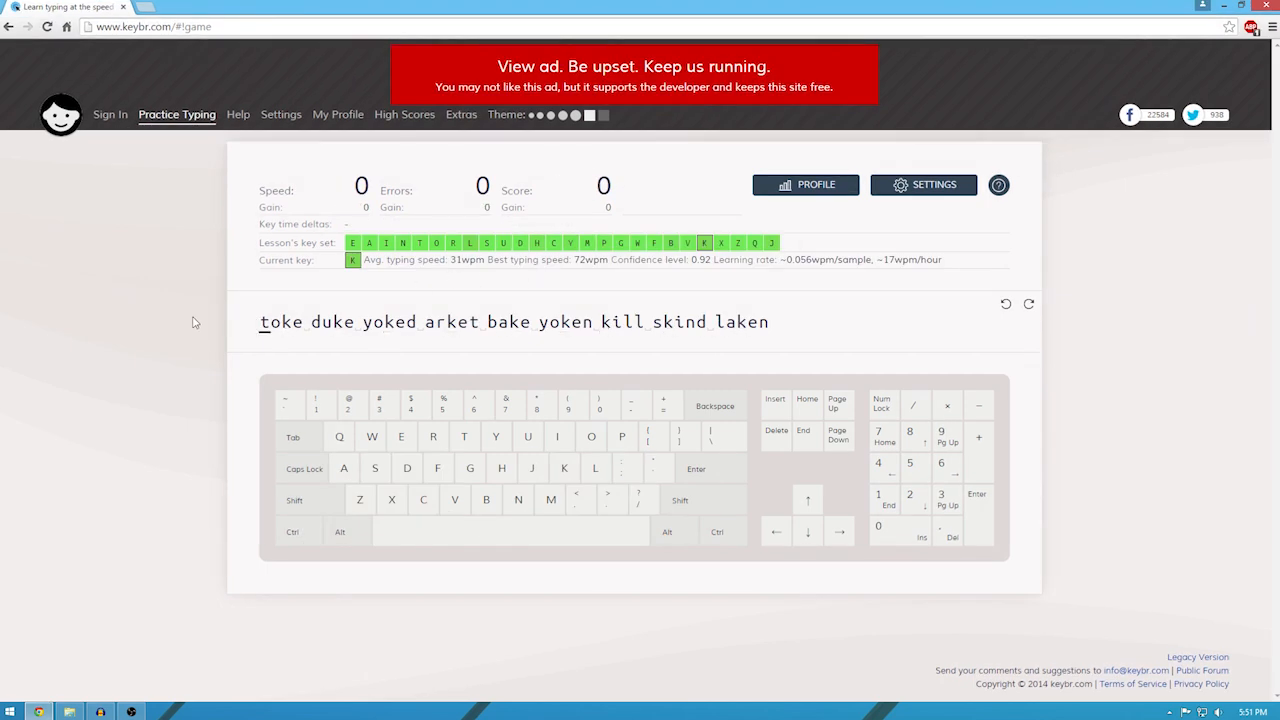
Type the 'toke duke yoked' lesson through to completion and begin the next line.
key(t)
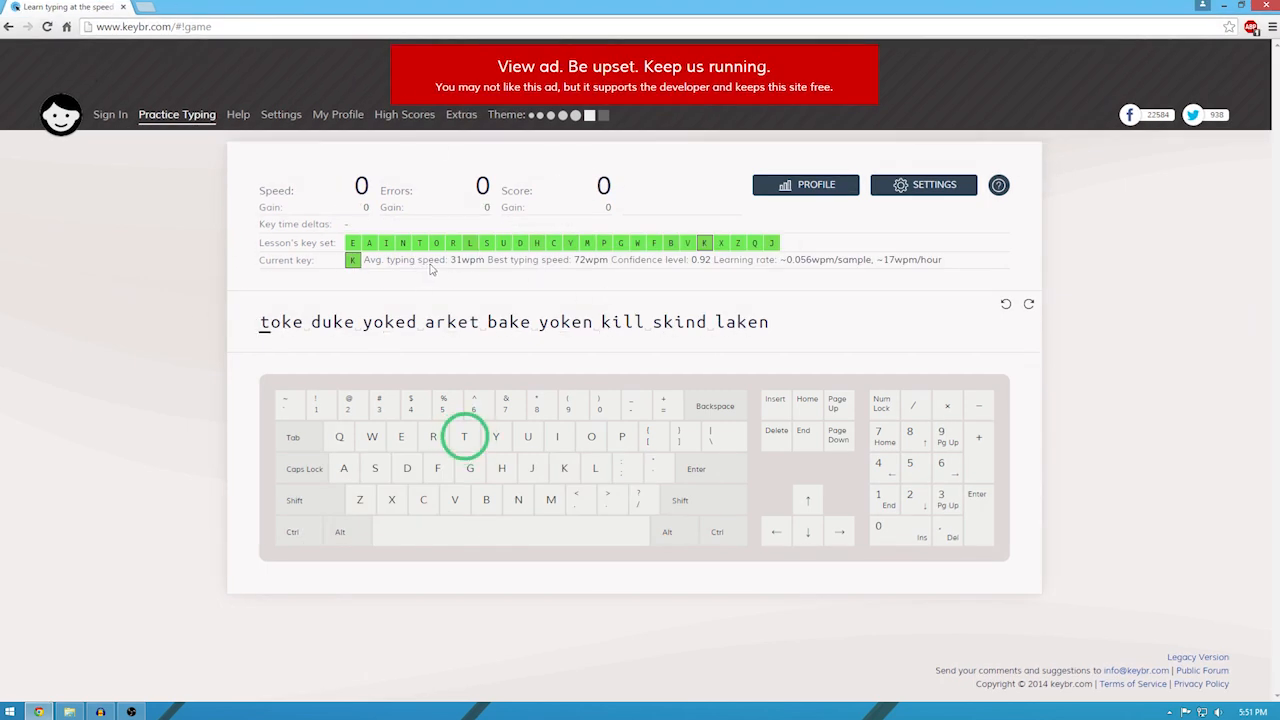
mouse_move(512, 260)
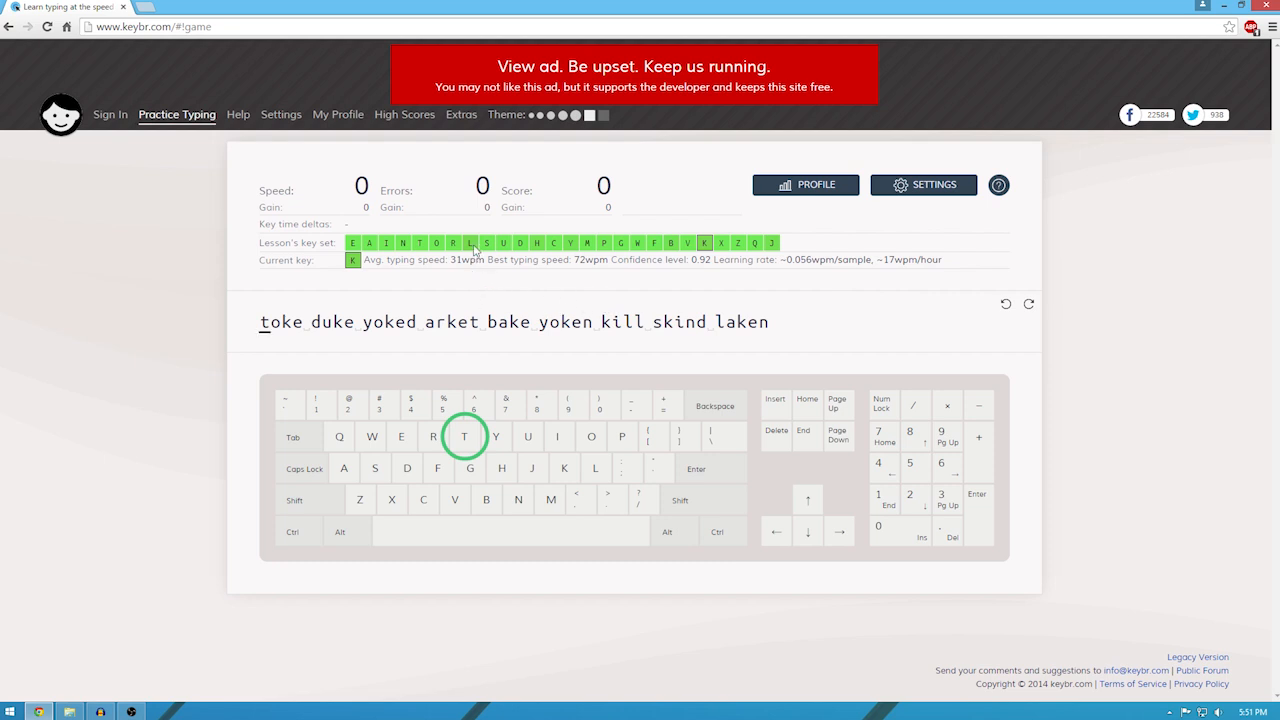
mouse_move(708, 252)
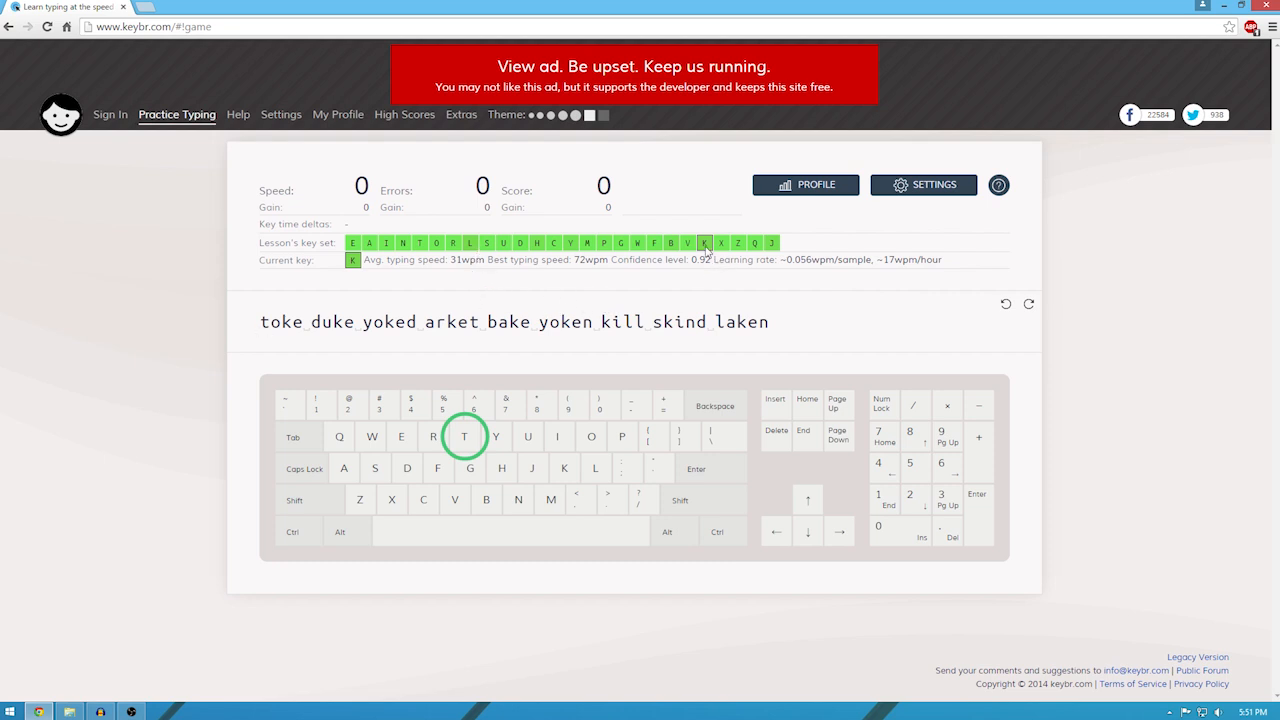
mouse_move(376, 272)
text(toke duke yoked arket bake)
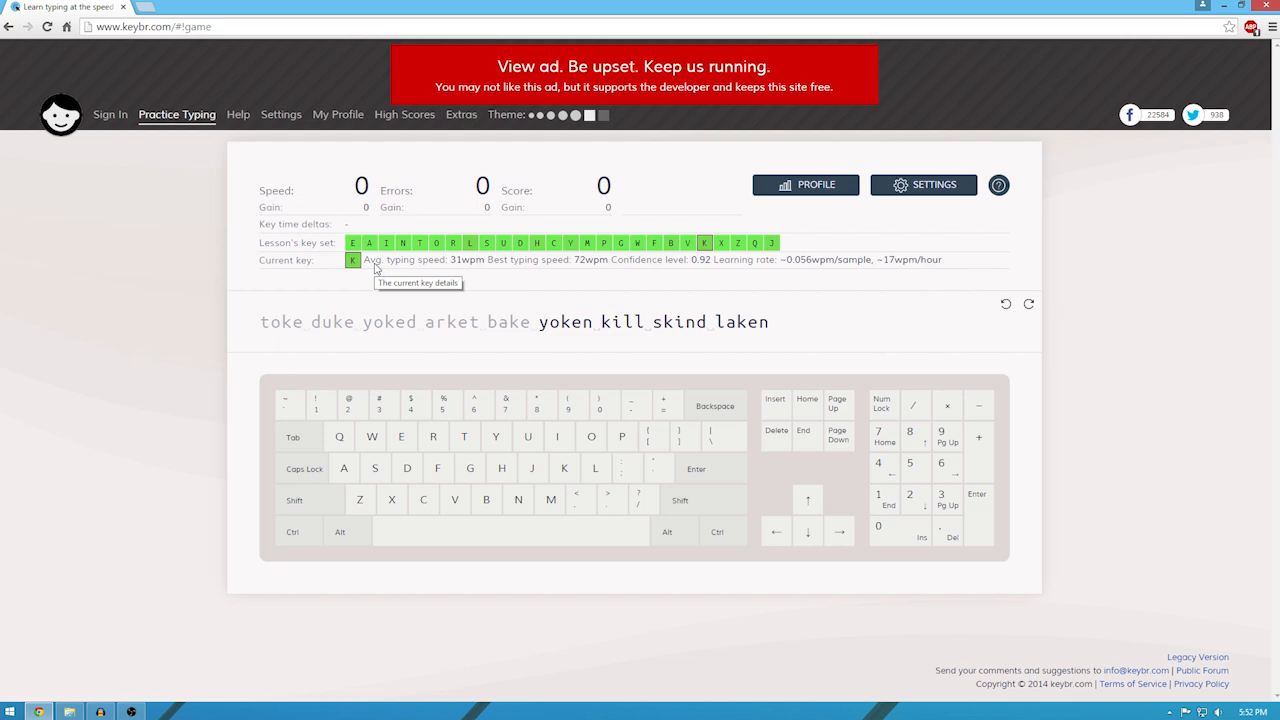
key(y)
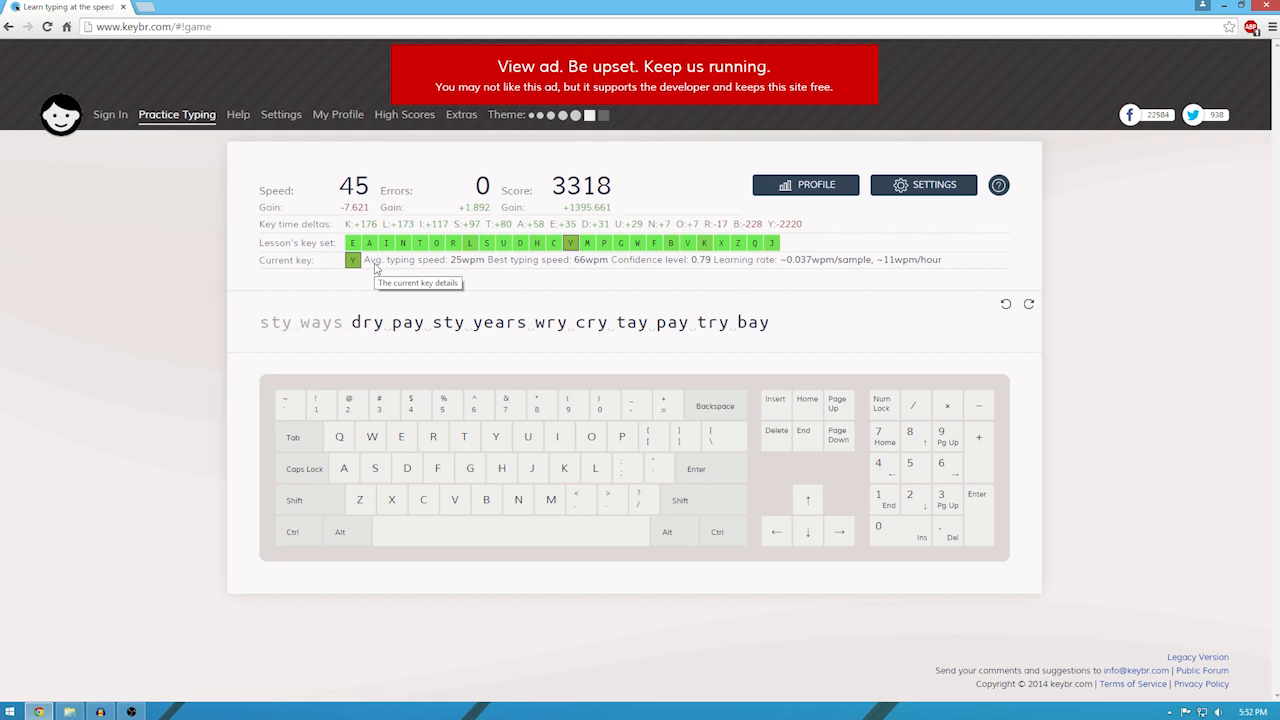
Type the lesson words 'wry cry' and 'why jay' to finish the Y lines.
key(y)
text( dry pay sty years)
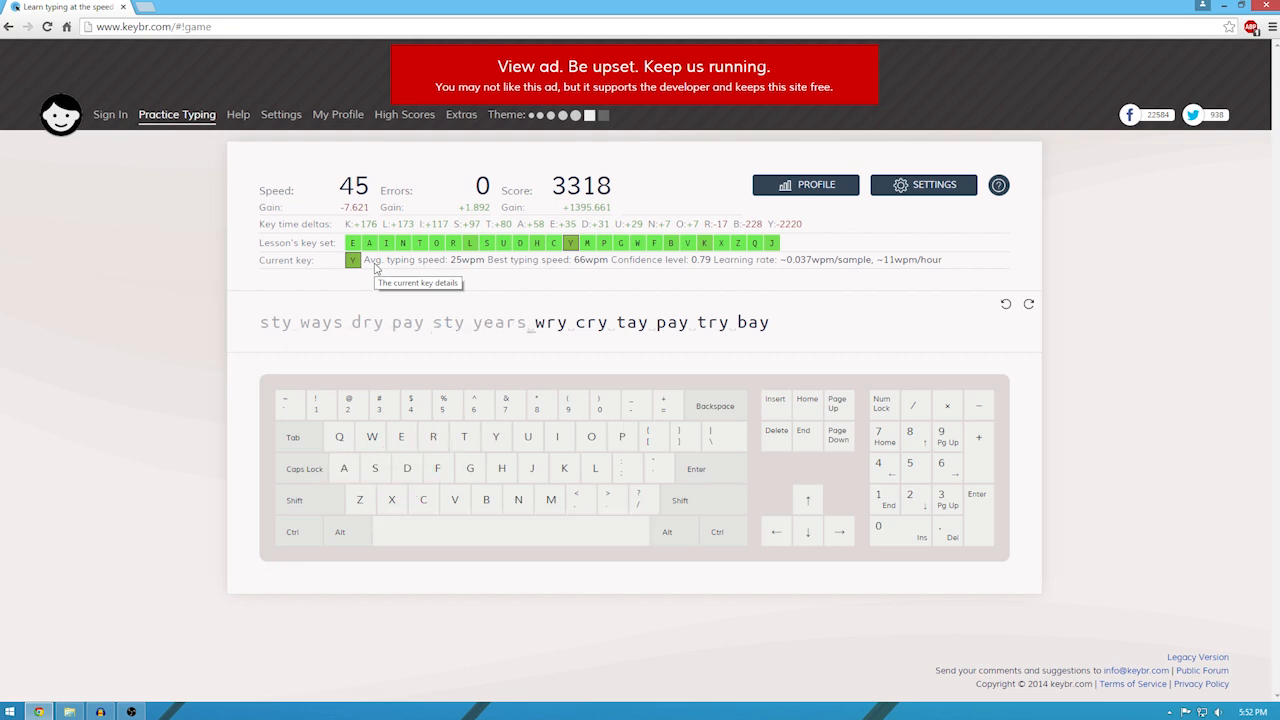
text(wry cry)
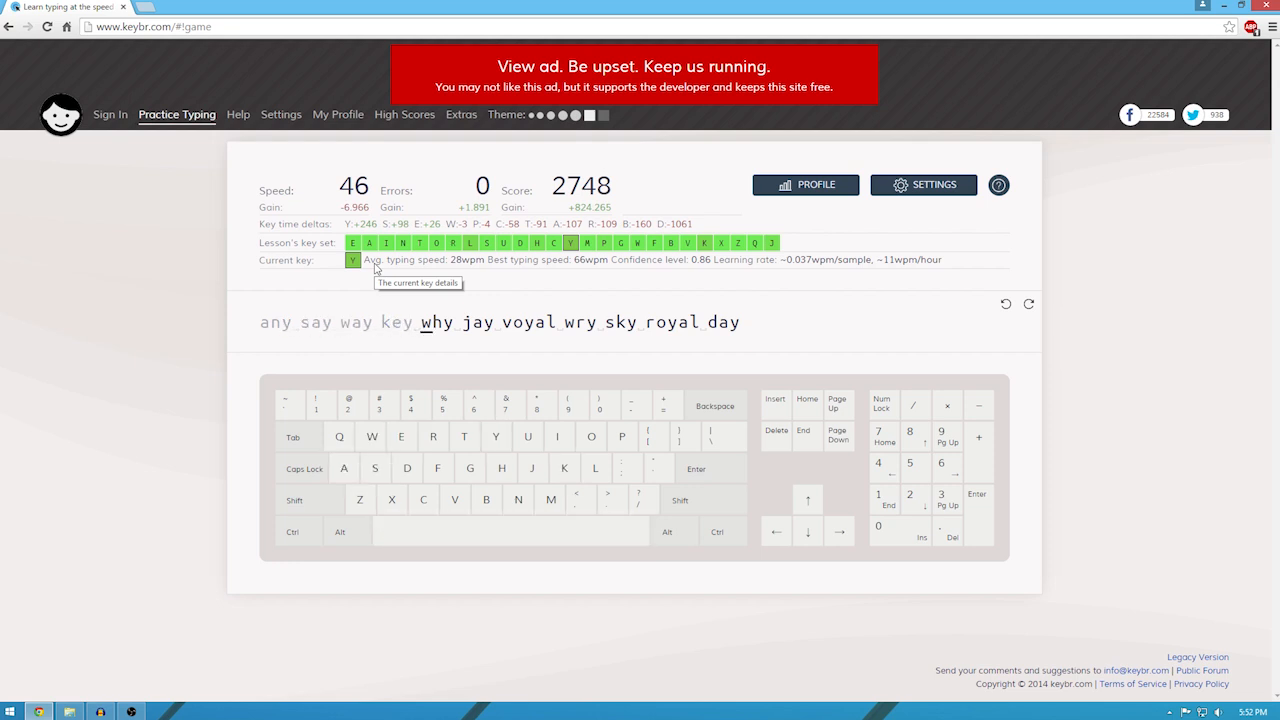
text(why jay)
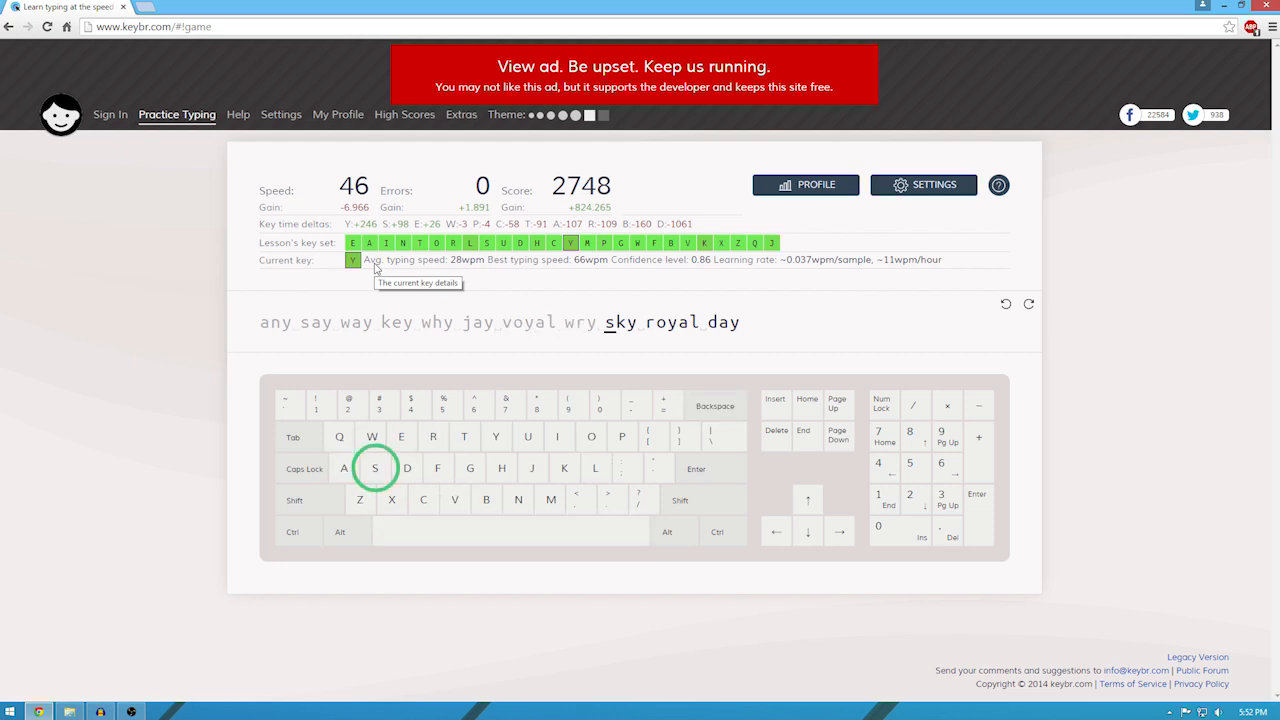
key(o)
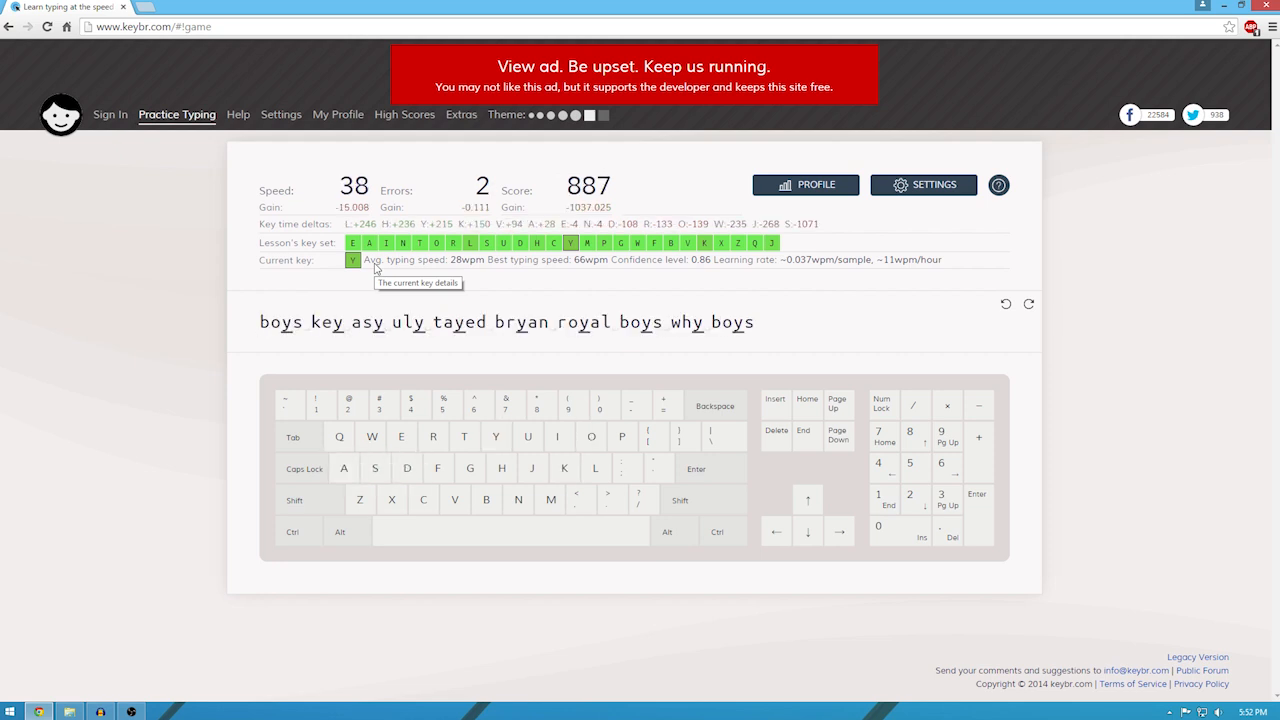
Type the boys lesson words including 'royal' and 'dry' to finish the line.
key(o)
text(boys key asy uly tayed)
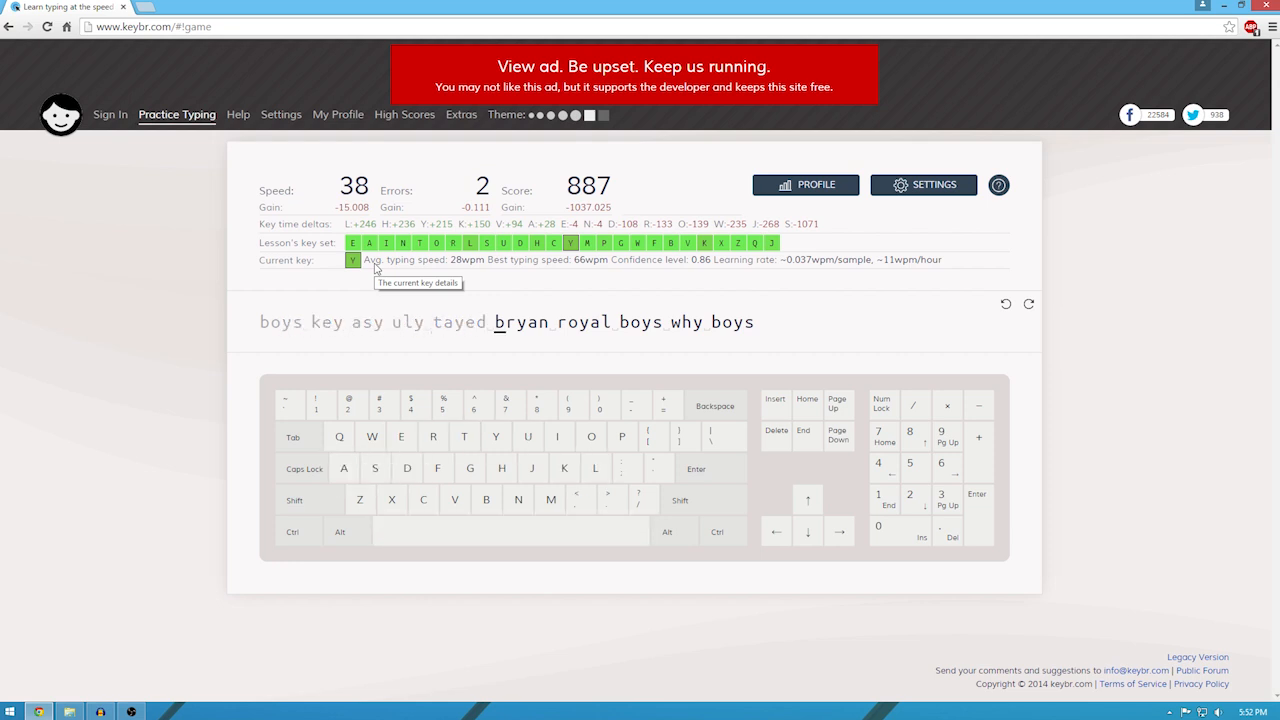
text(al)
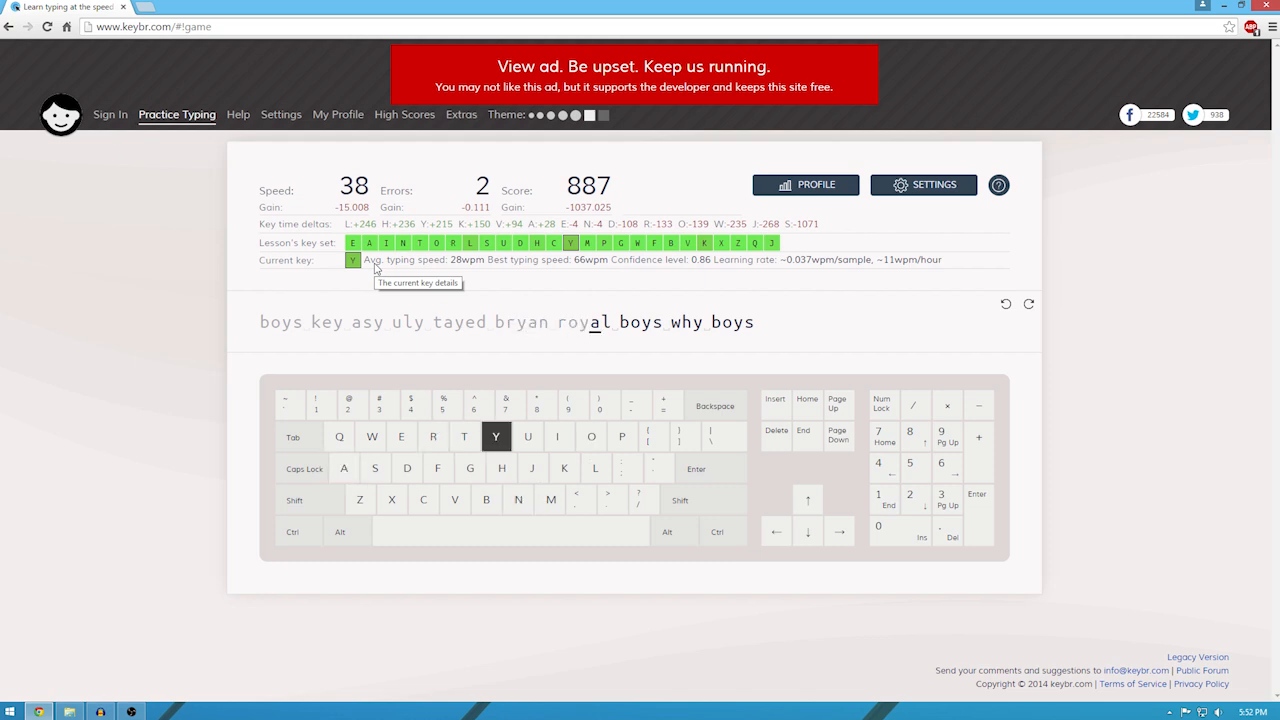
key(b)
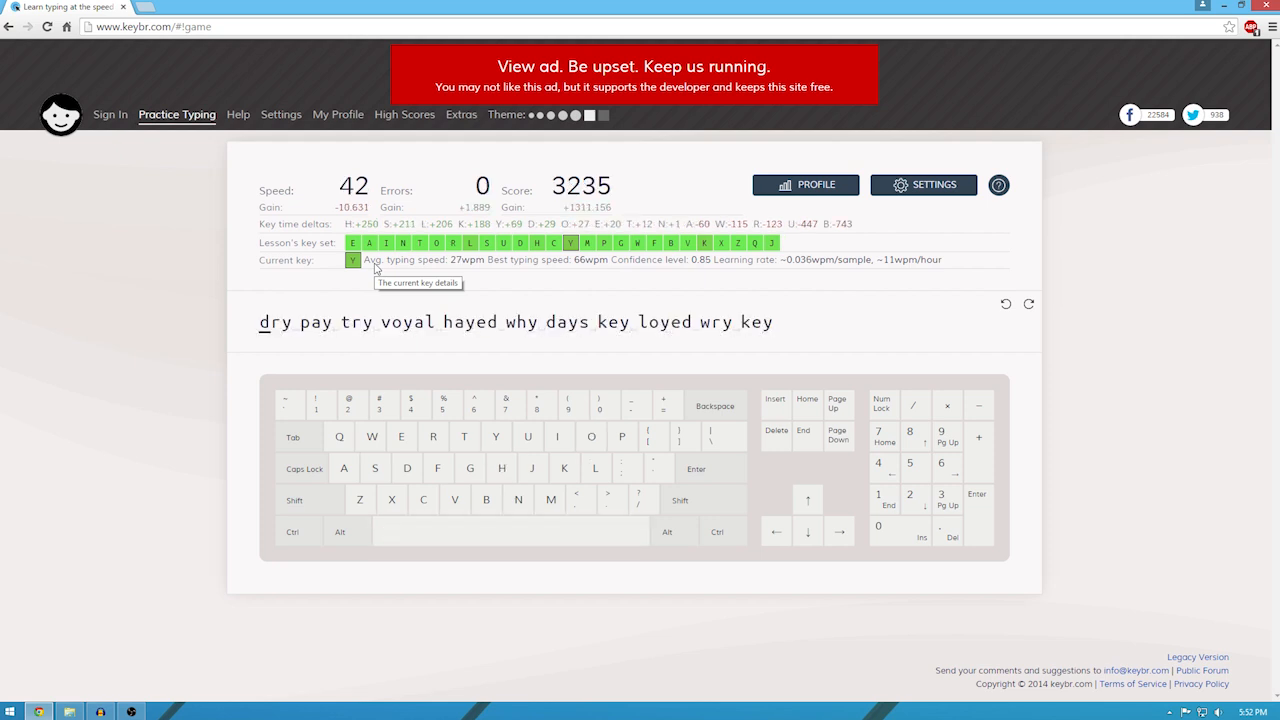
key(space)
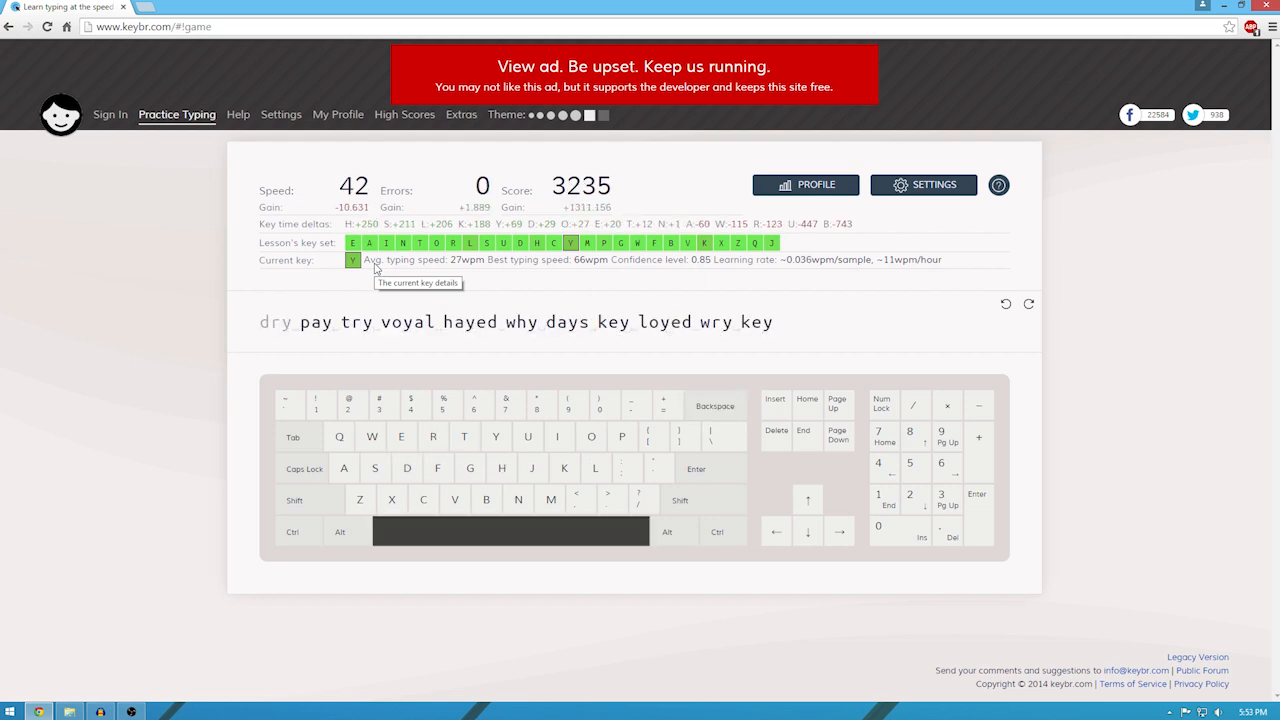